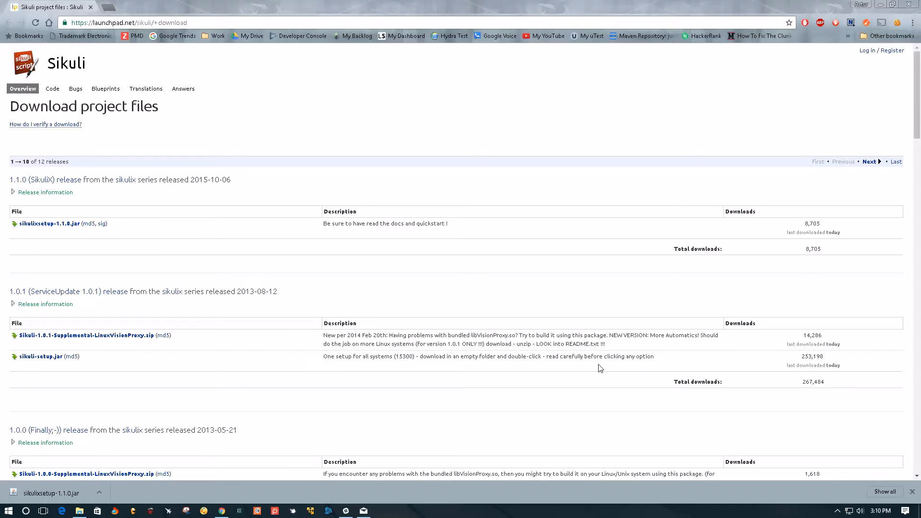
mouse_move(4, 329)
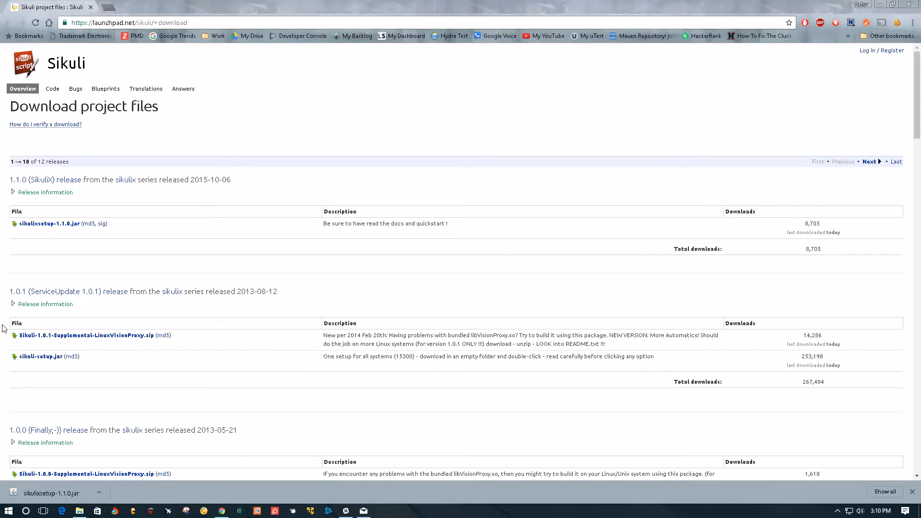
mouse_move(12, 248)
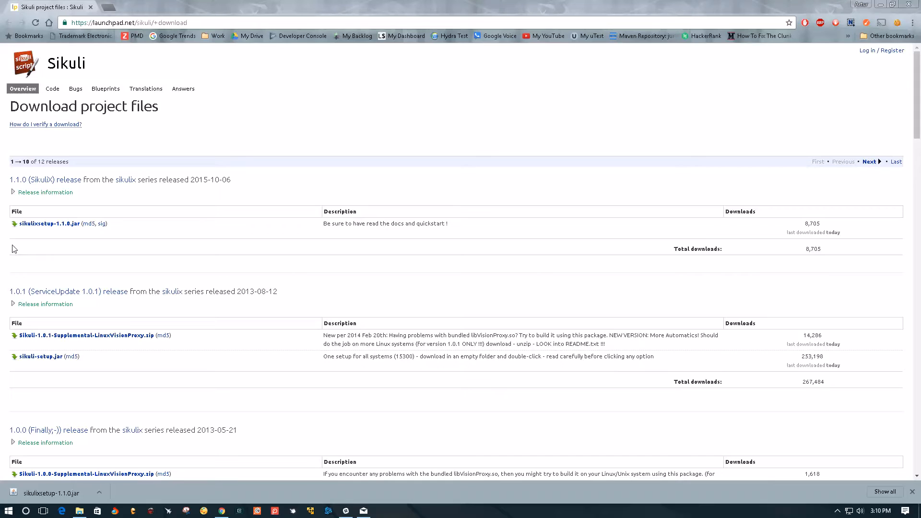
mouse_move(36, 255)
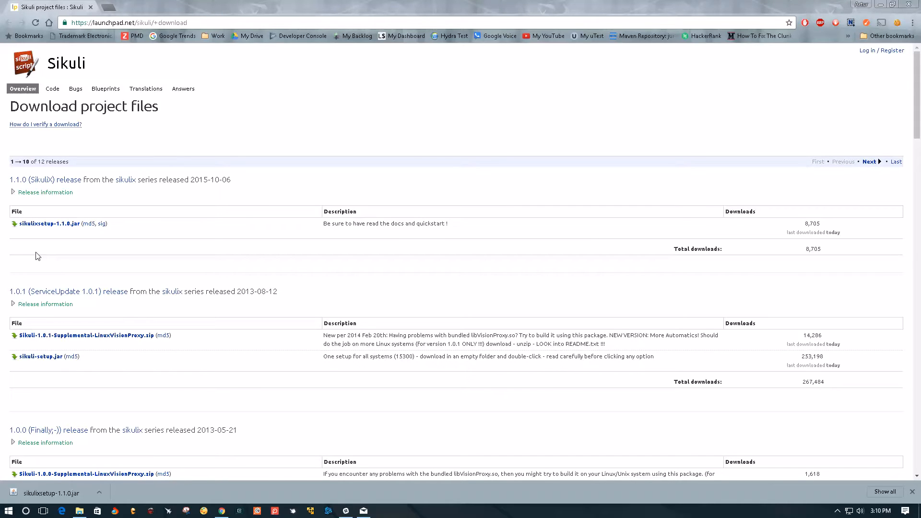
mouse_move(38, 231)
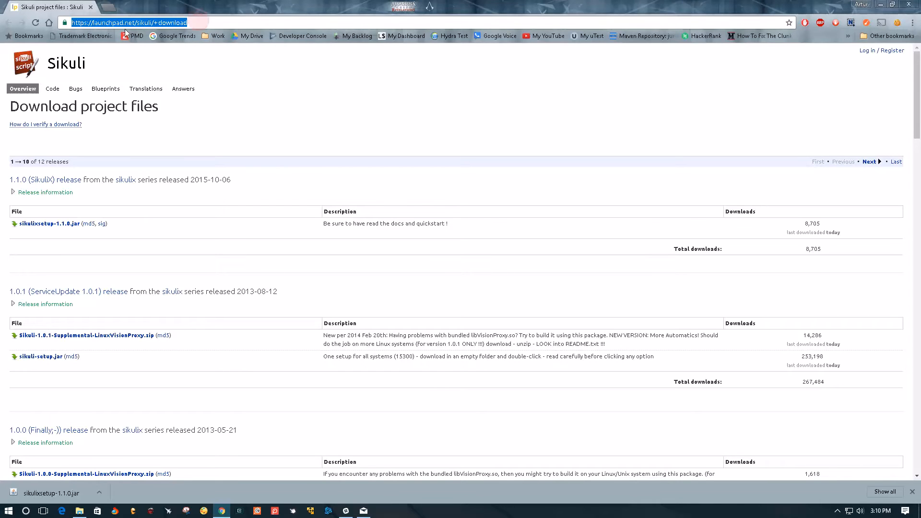
mouse_move(30, 217)
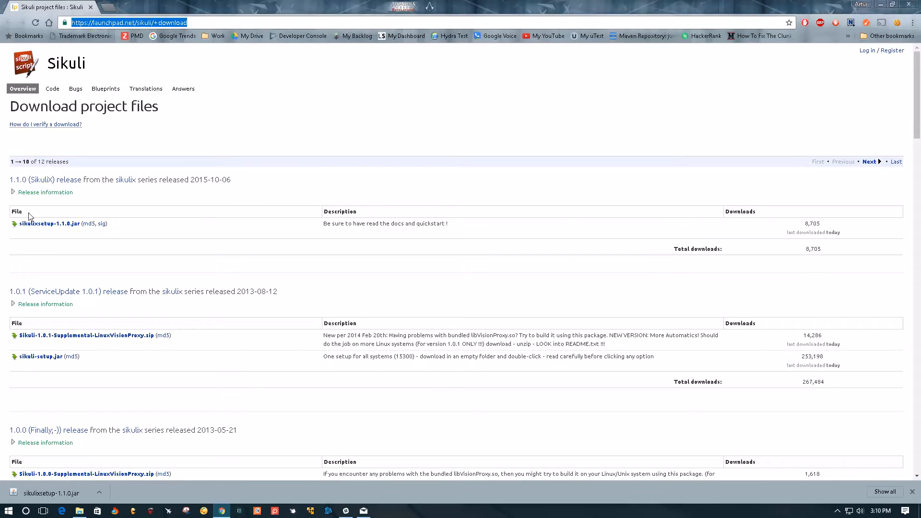
mouse_move(33, 234)
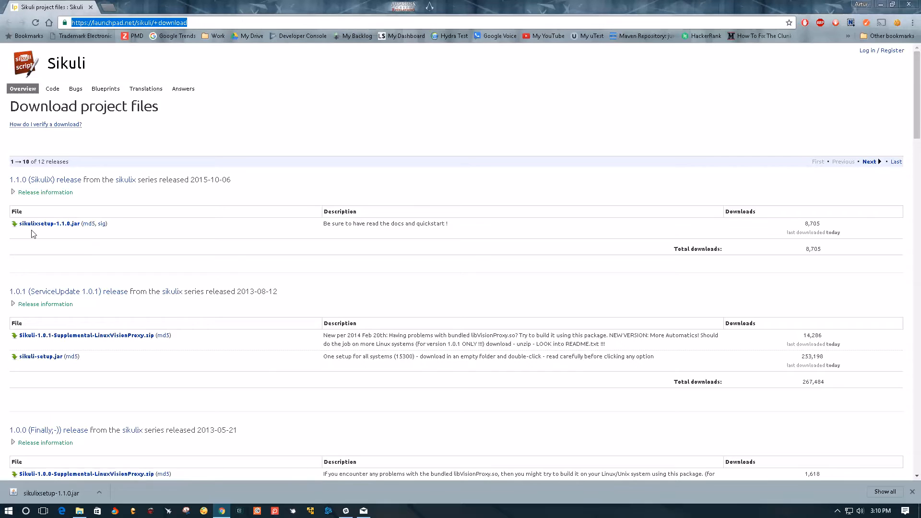
mouse_move(49, 224)
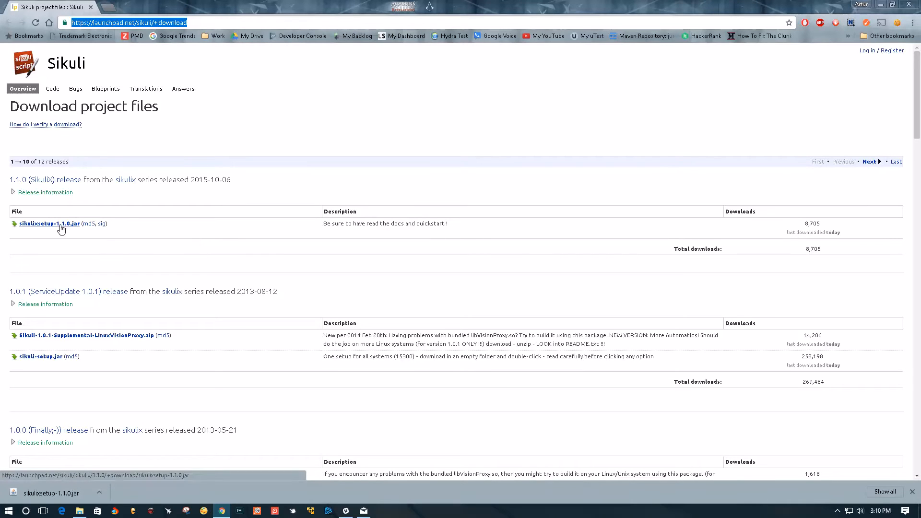
mouse_move(88, 224)
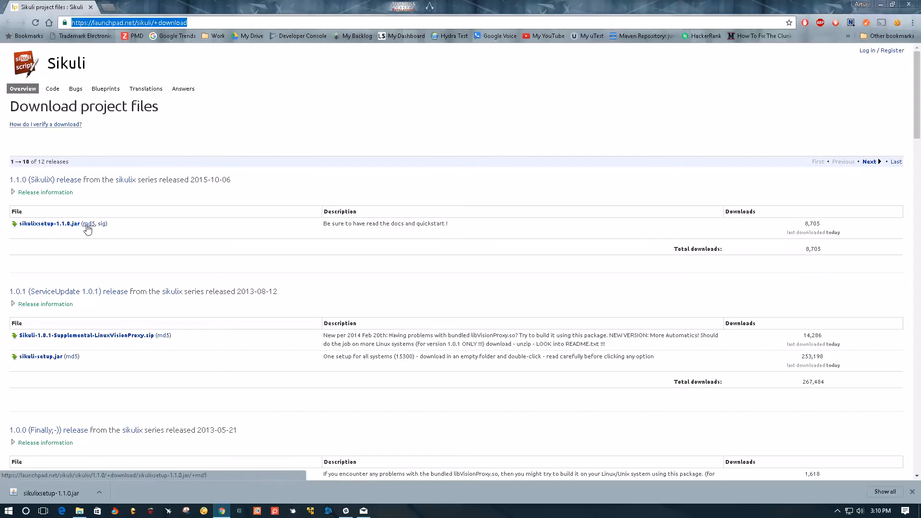
mouse_move(36, 235)
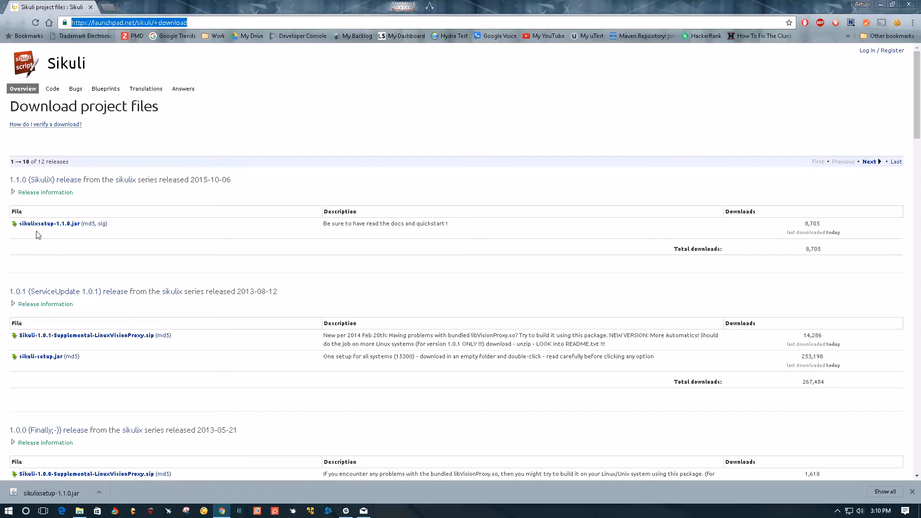
Download the SikuliX 1.1.0 setup jar, skipping a second copy of the existing file
left_click(52, 223)
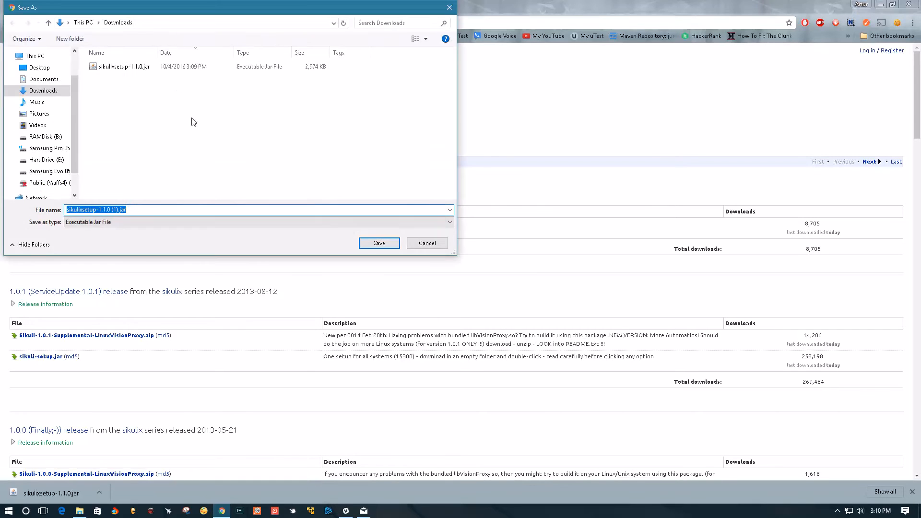
left_click(127, 66)
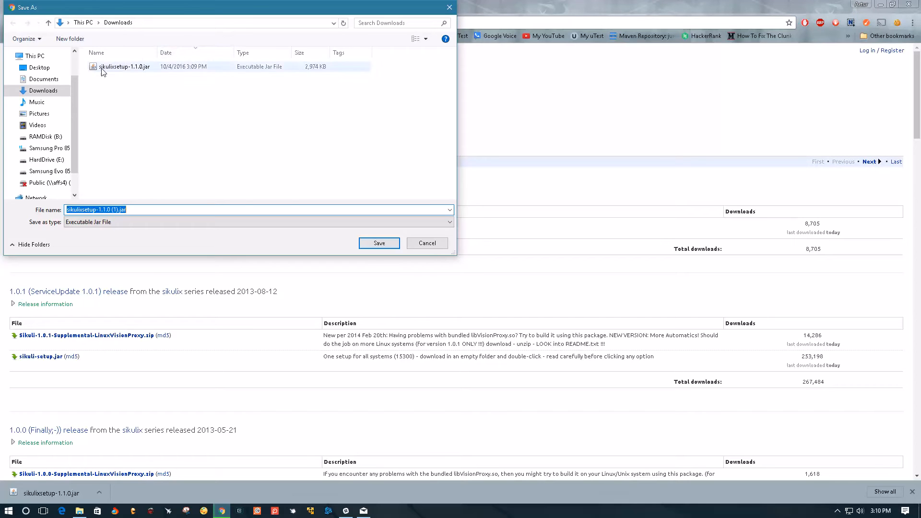
left_click(126, 67)
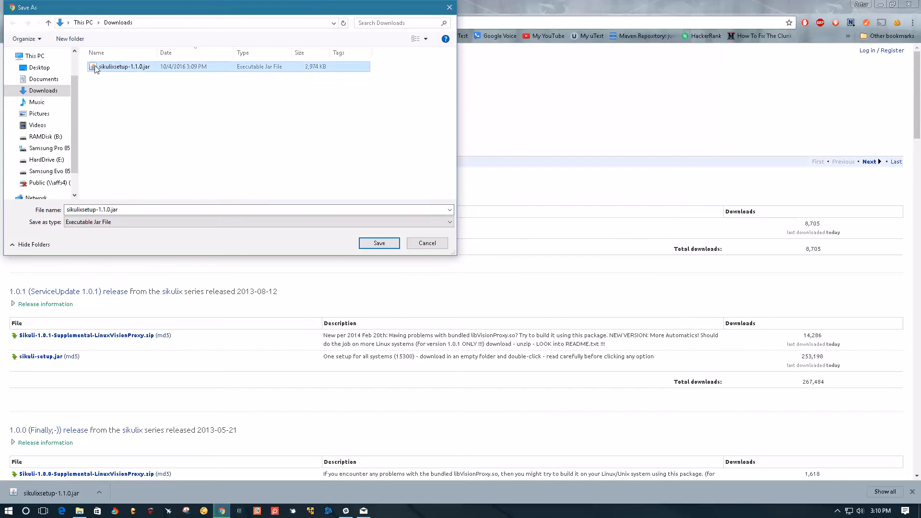
left_click(378, 243)
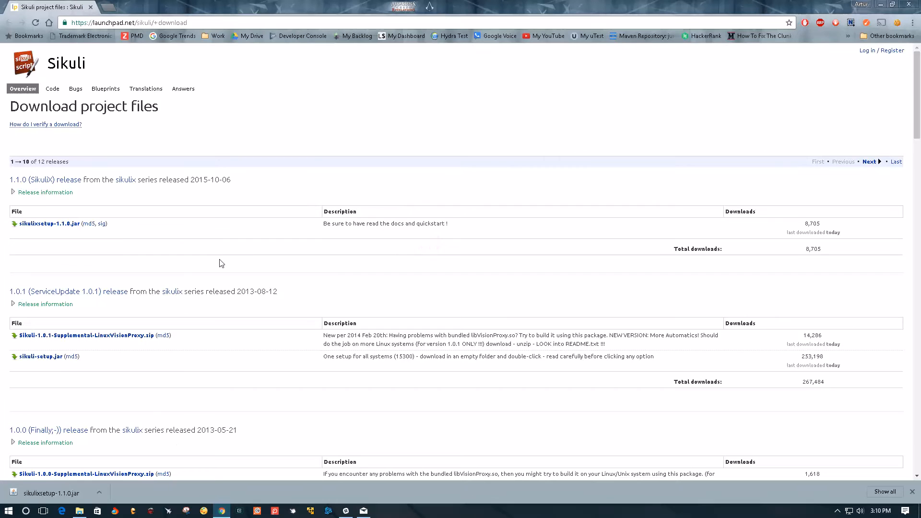
mouse_move(880, 11)
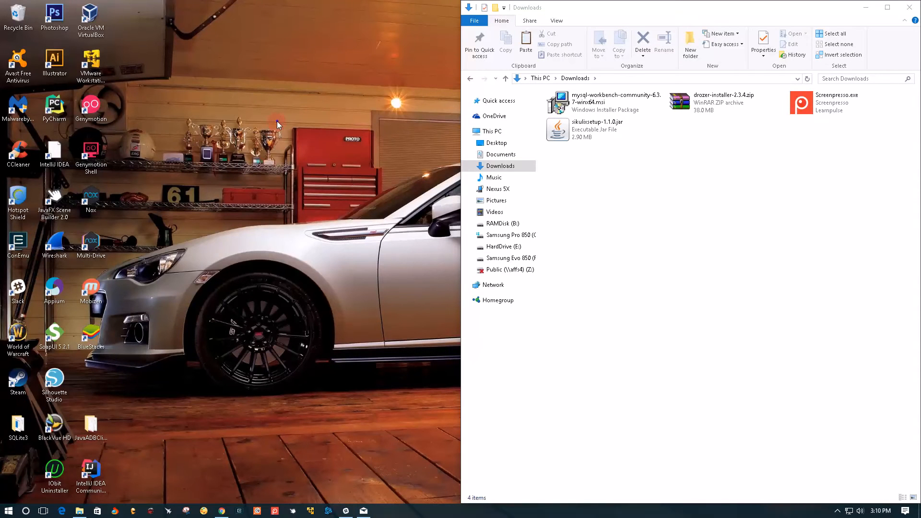
Create a new desktop folder named Sikuli and move sikulixsetup-1.1.0.jar into it
right_click(279, 124)
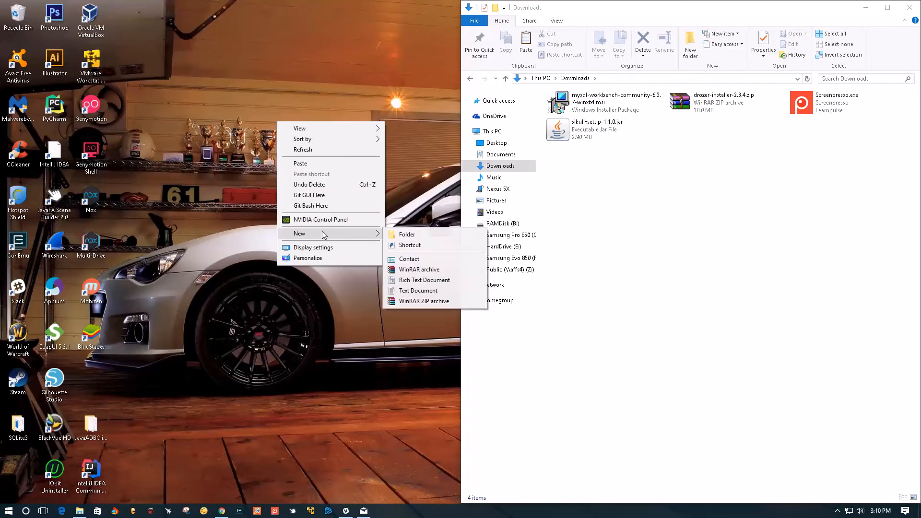
left_click(407, 235)
type("Sikuli")
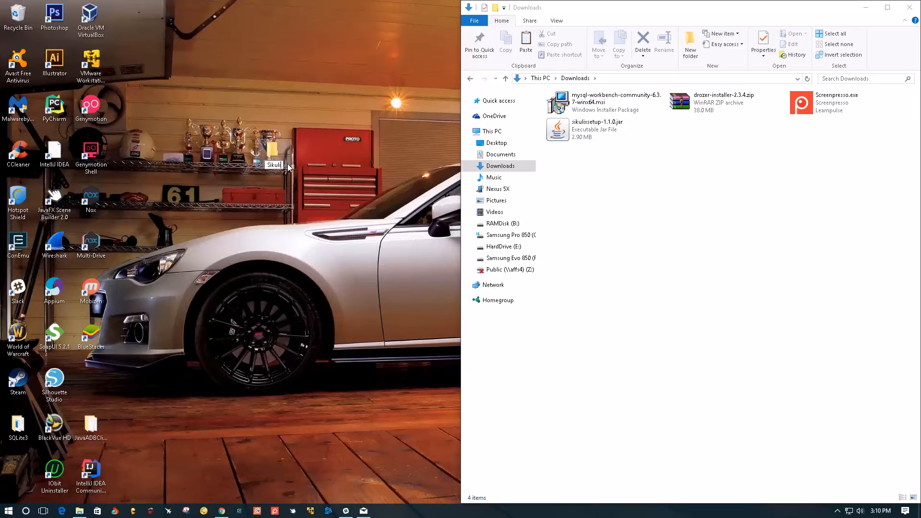
left_click(598, 129)
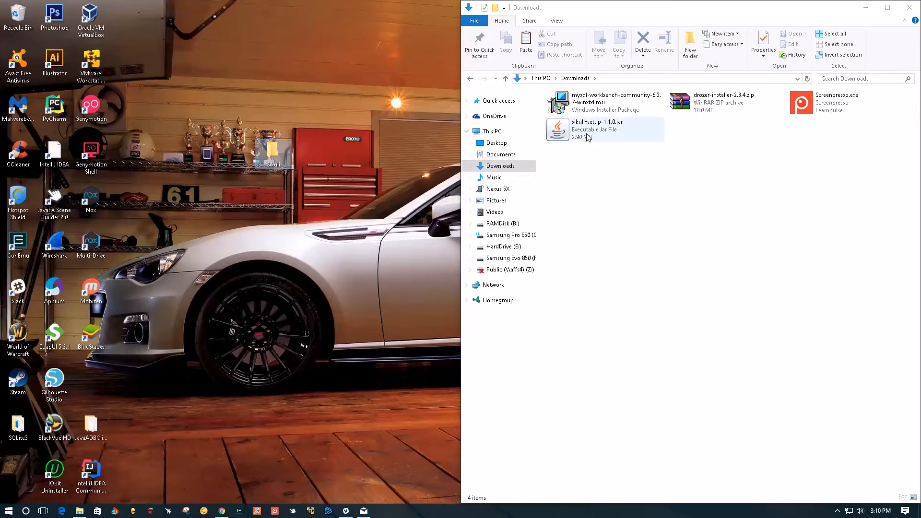
left_click(598, 130)
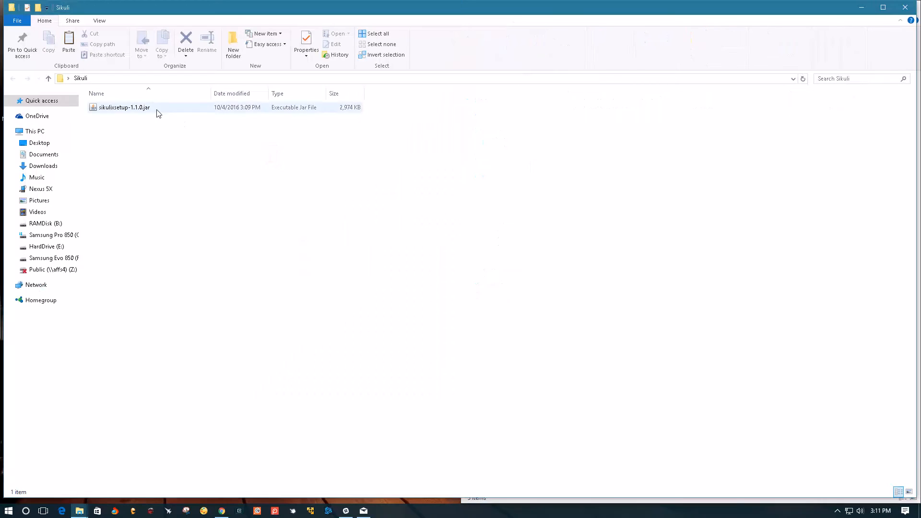
mouse_move(120, 111)
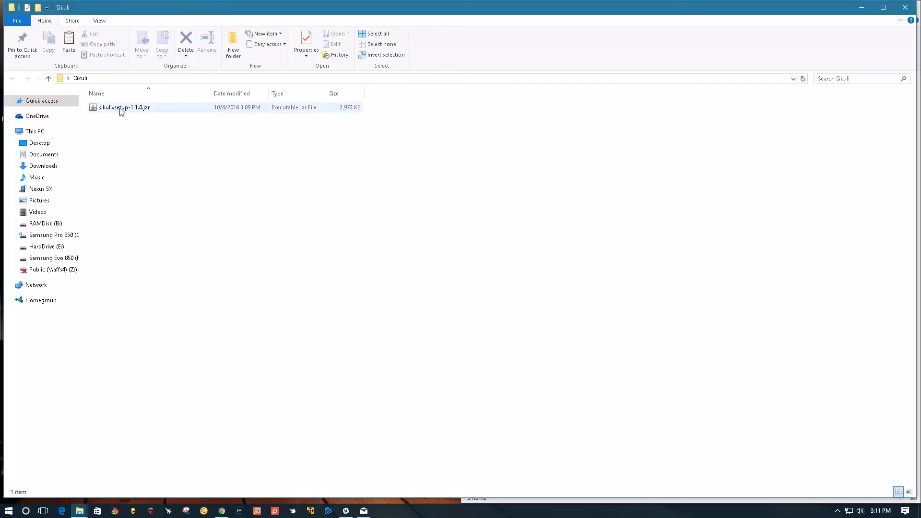
Launch the setup jar, include the Tesseract OCR pack, and start Setup Now
double_click(123, 106)
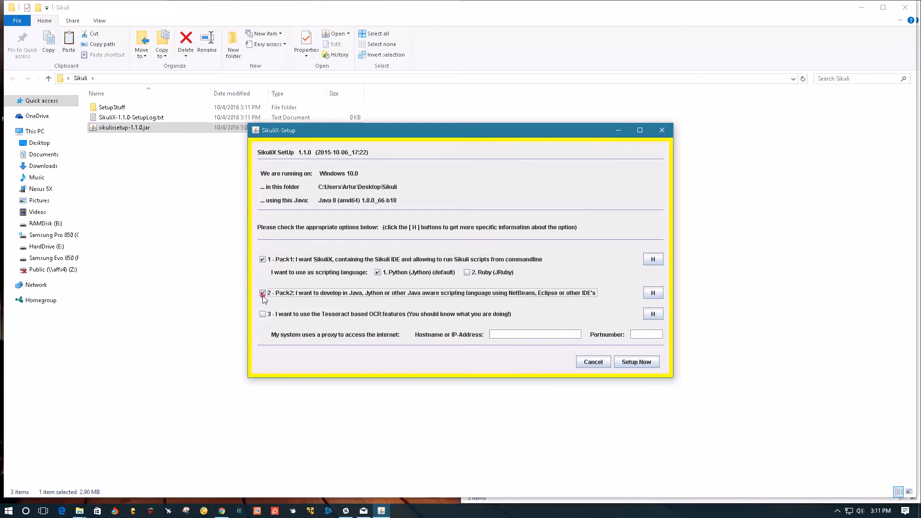
left_click(263, 314)
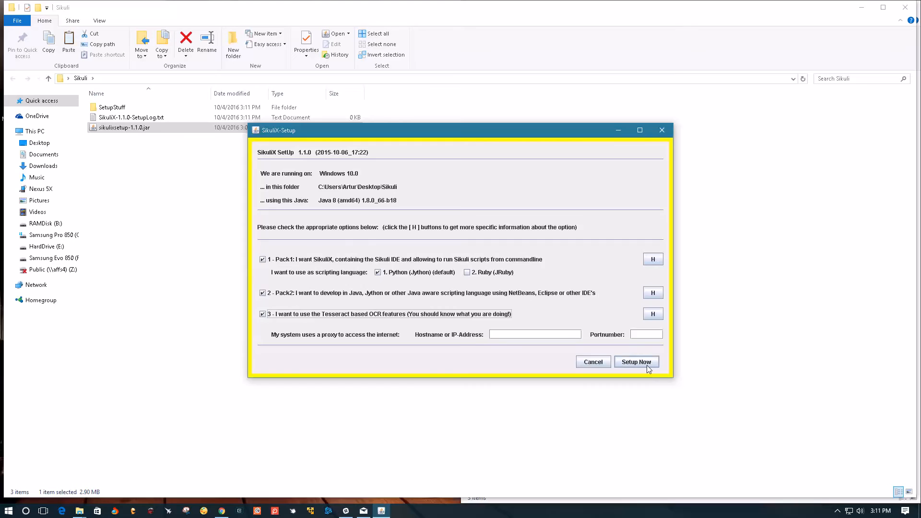
left_click(637, 361)
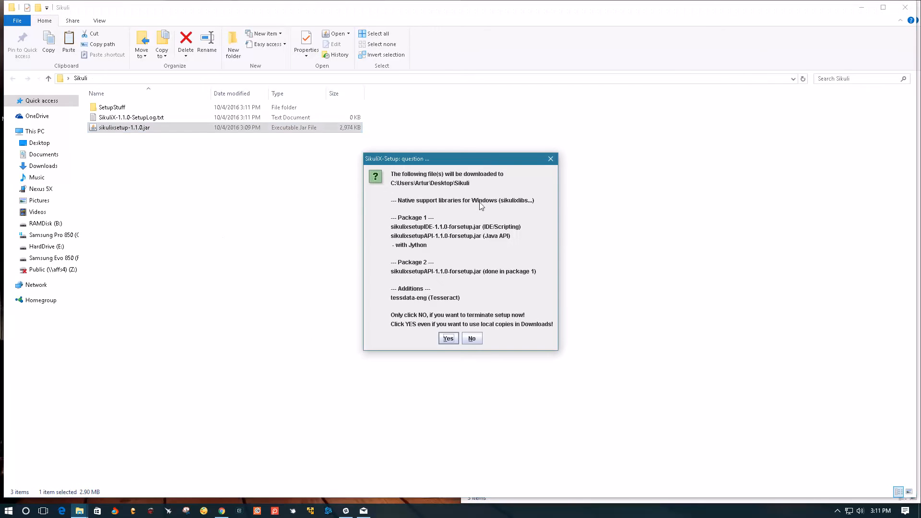
mouse_move(478, 288)
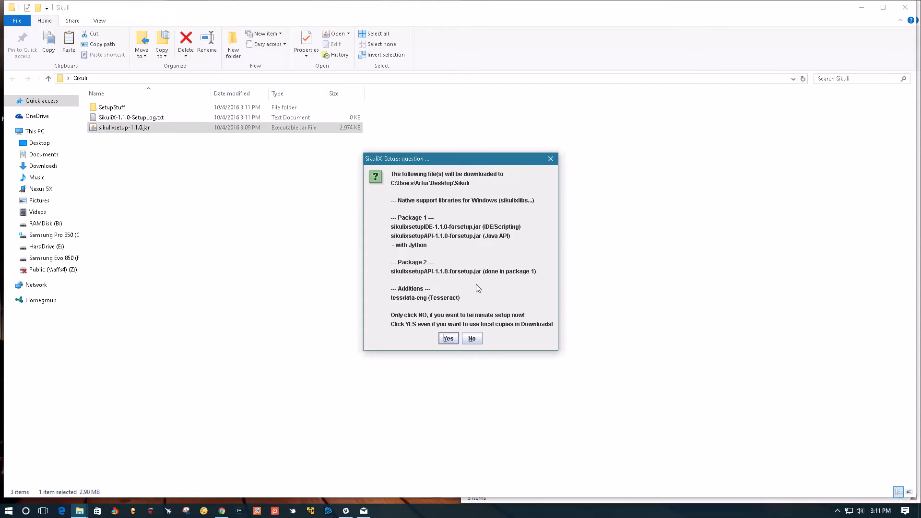
mouse_move(421, 197)
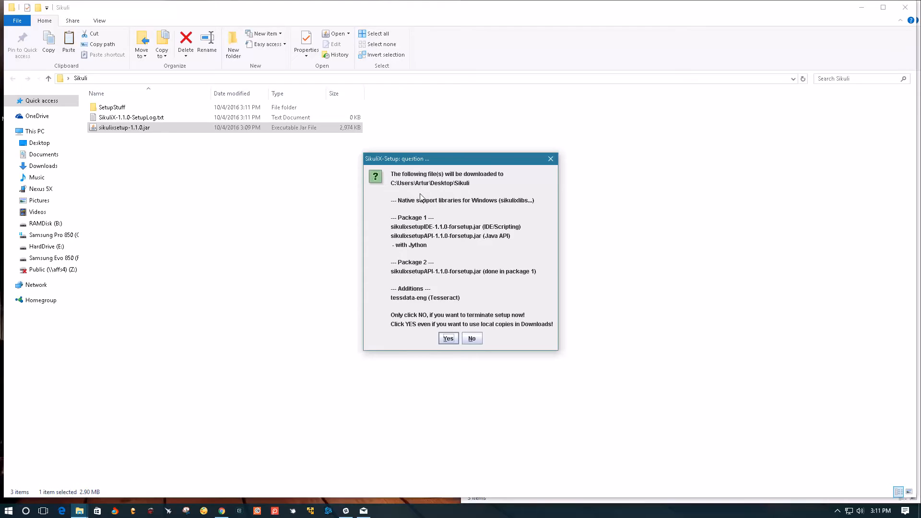
mouse_move(478, 211)
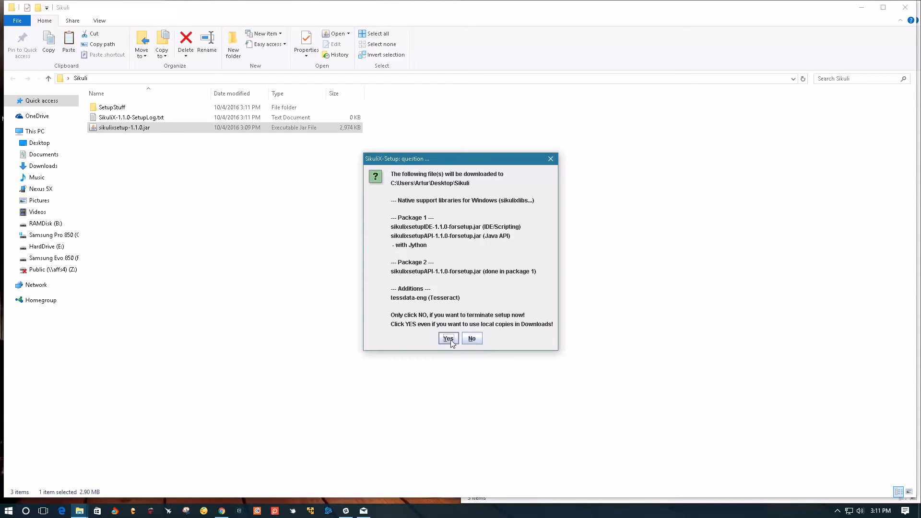
Accept downloading the listed setup packages into the Sikuli folder
left_click(448, 338)
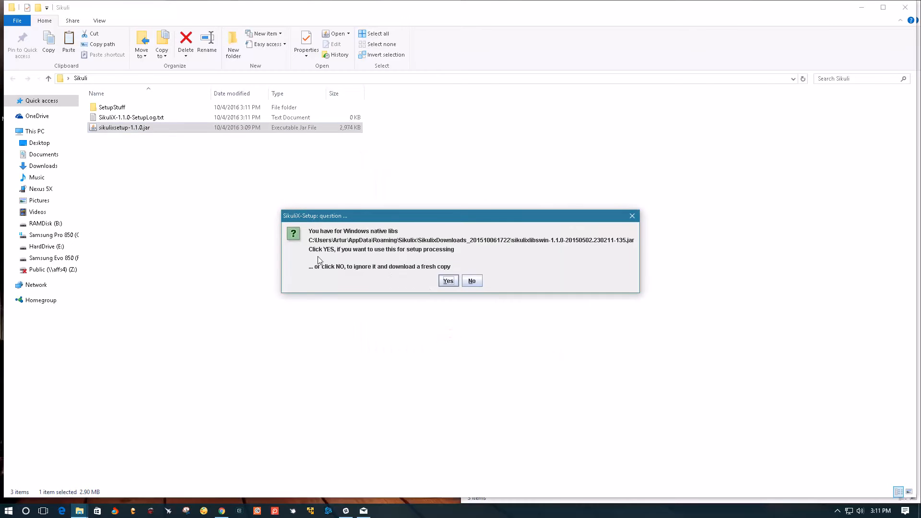
mouse_move(298, 216)
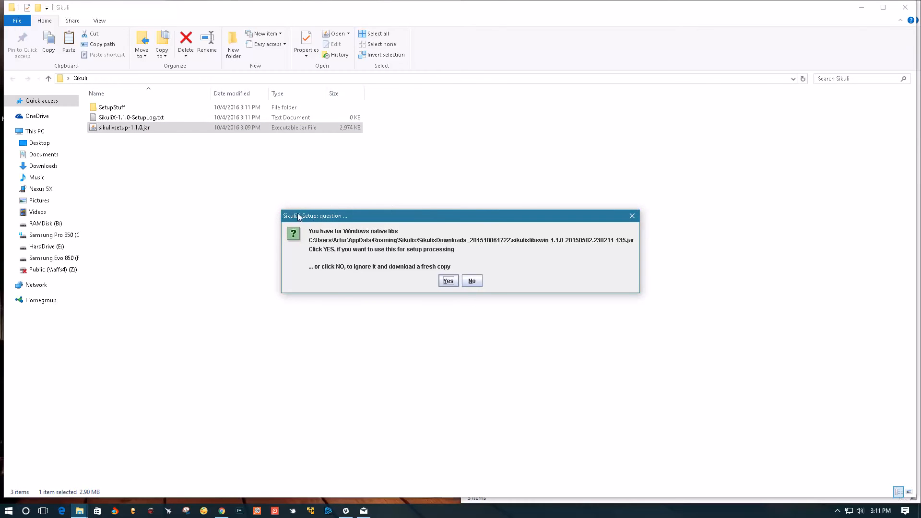
mouse_move(310, 251)
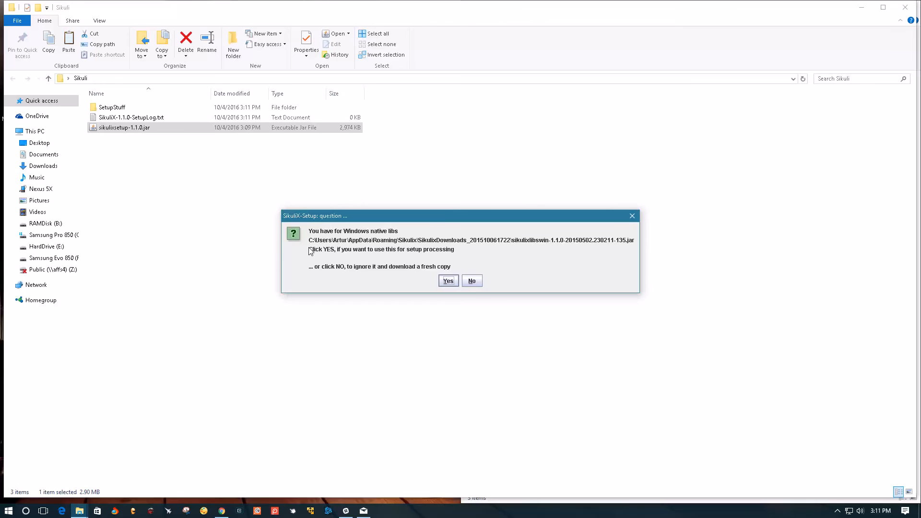
mouse_move(331, 257)
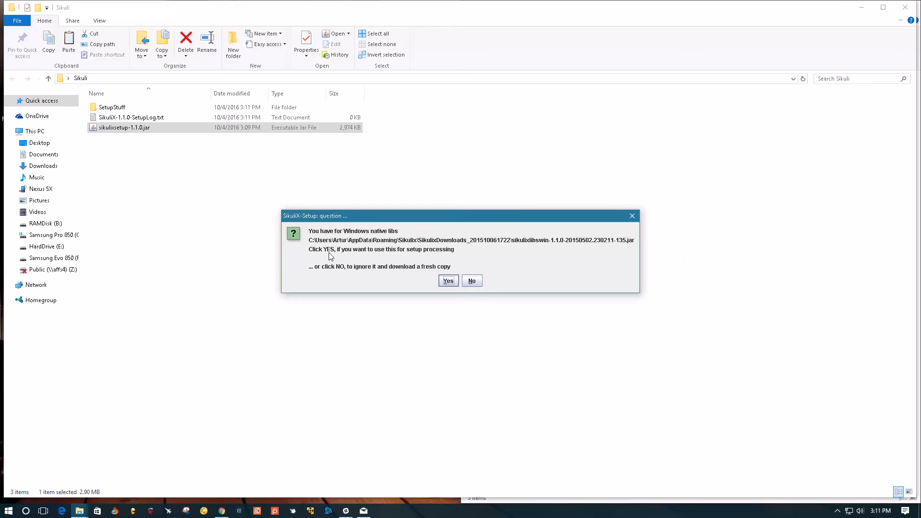
mouse_move(323, 257)
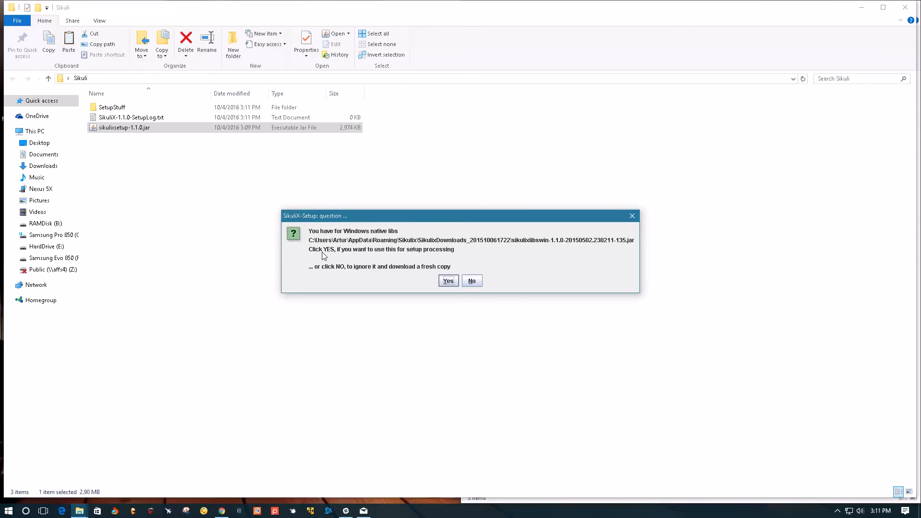
mouse_move(298, 236)
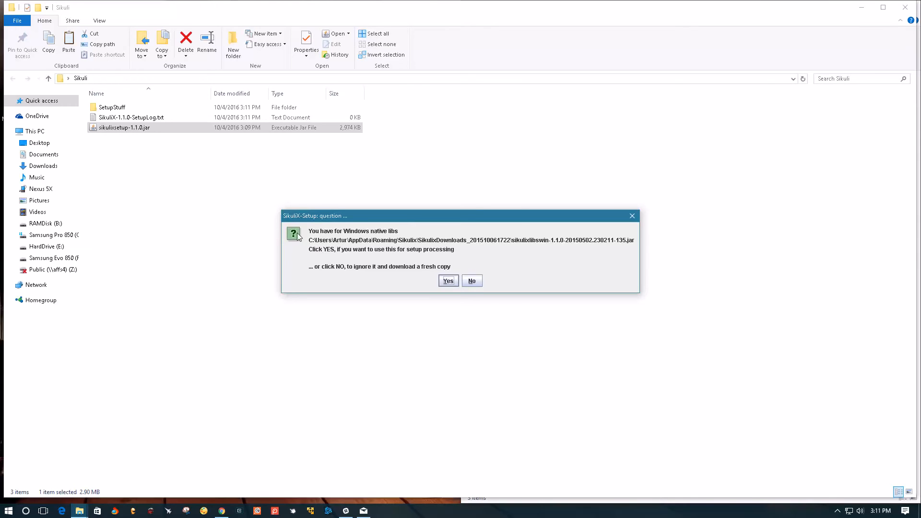
mouse_move(294, 234)
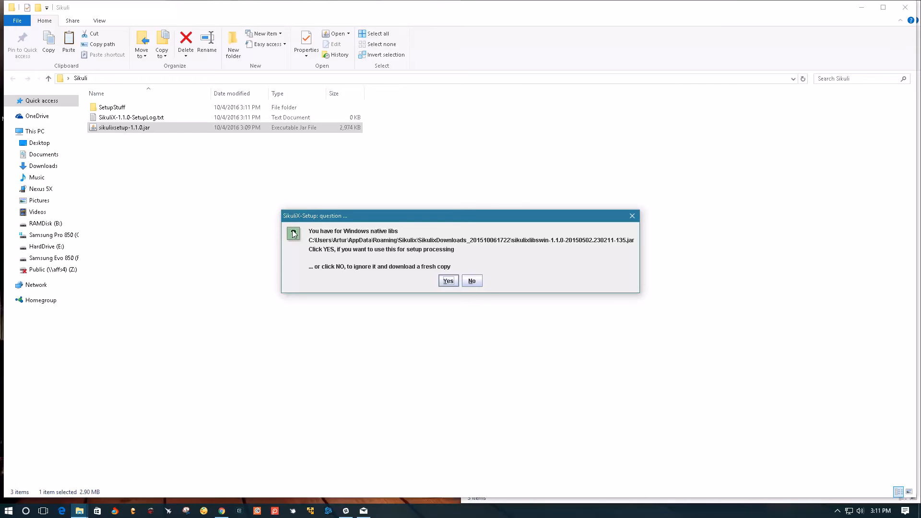
mouse_move(393, 237)
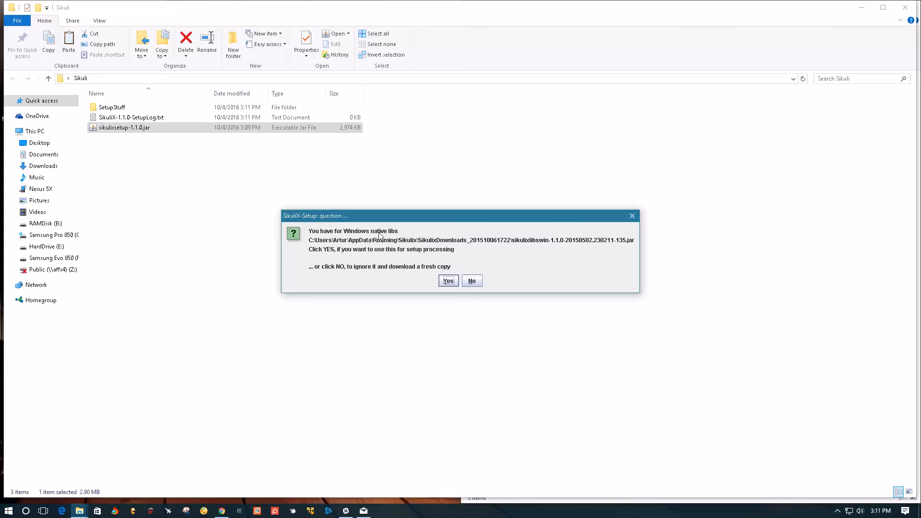
mouse_move(404, 235)
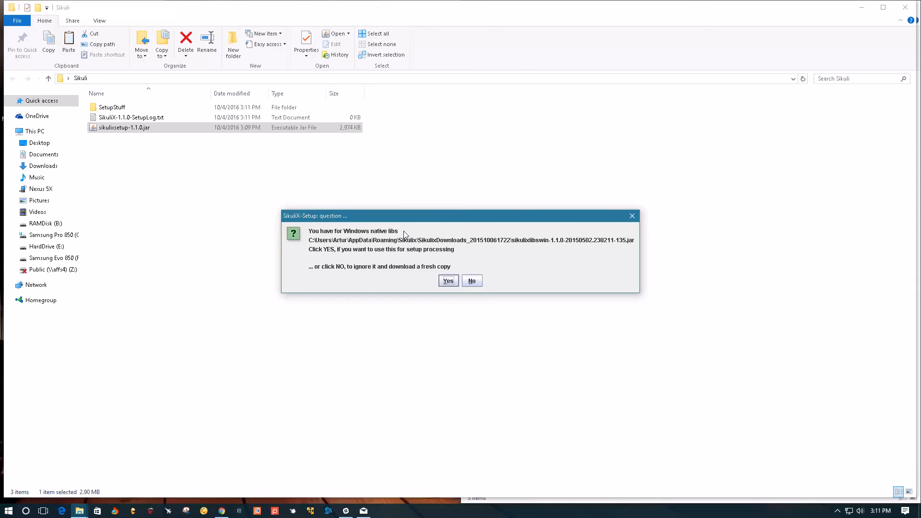
mouse_move(404, 240)
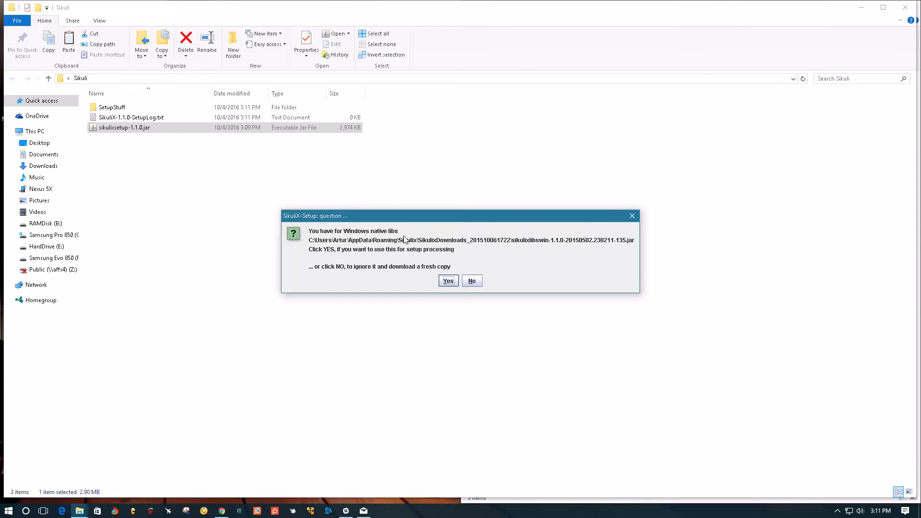
mouse_move(451, 248)
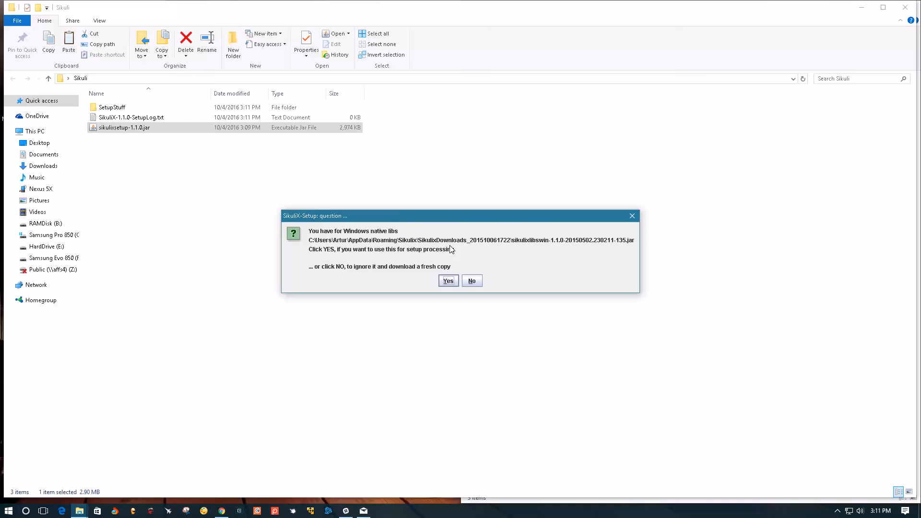
mouse_move(438, 258)
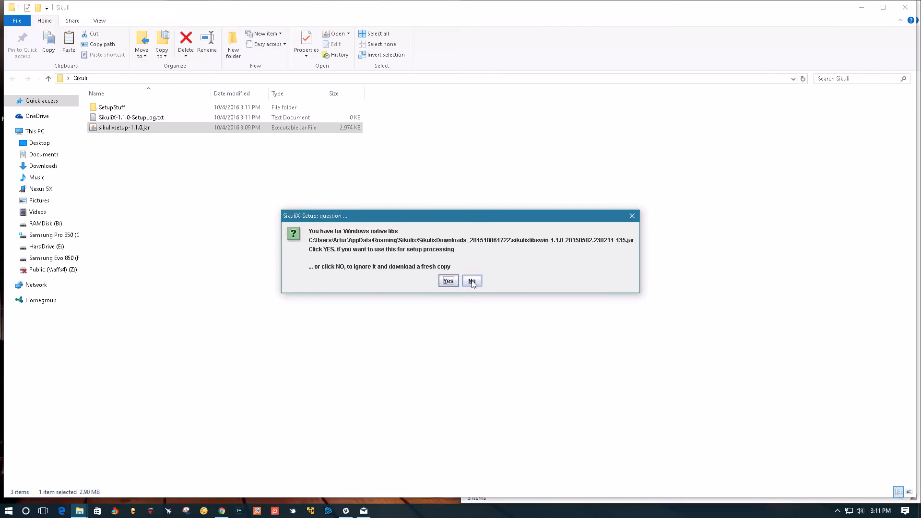
mouse_move(489, 284)
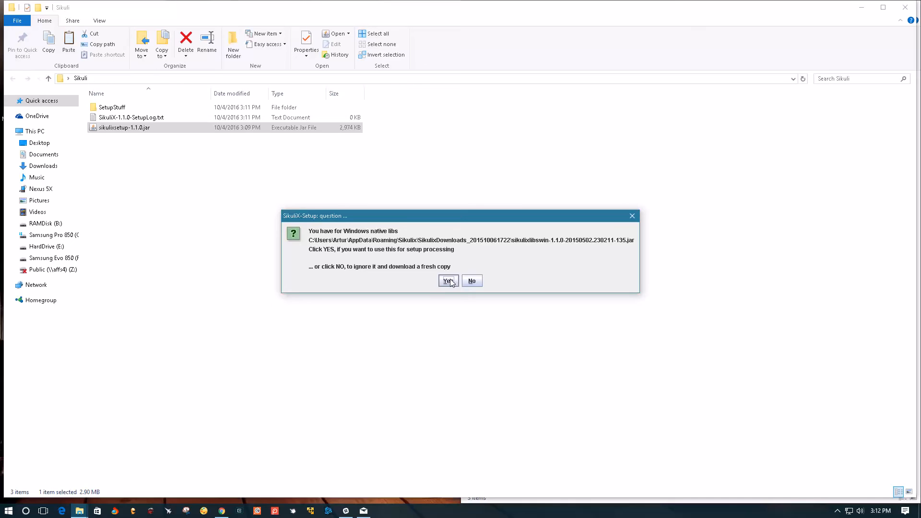
Answer Yes to reuse the local Windows native libs, IDE package, Jython 2.7 and Tesseract English data
left_click(447, 281)
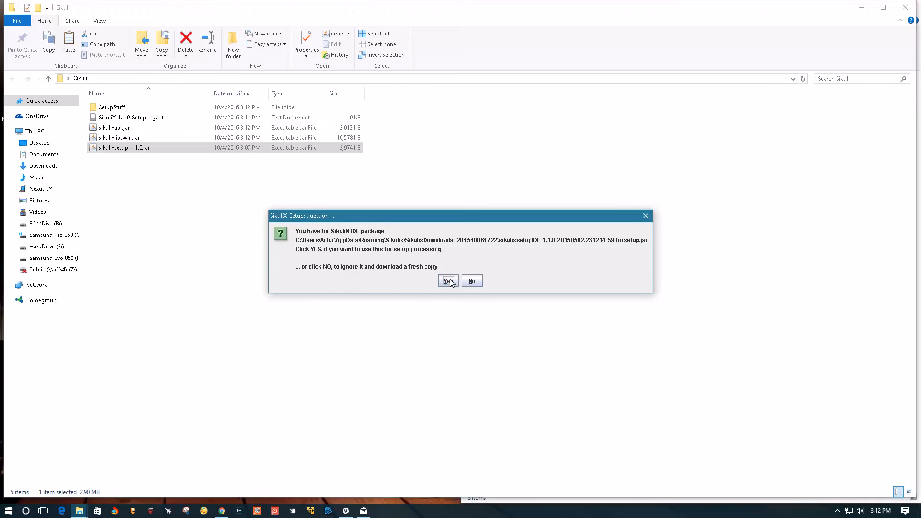
left_click(448, 281)
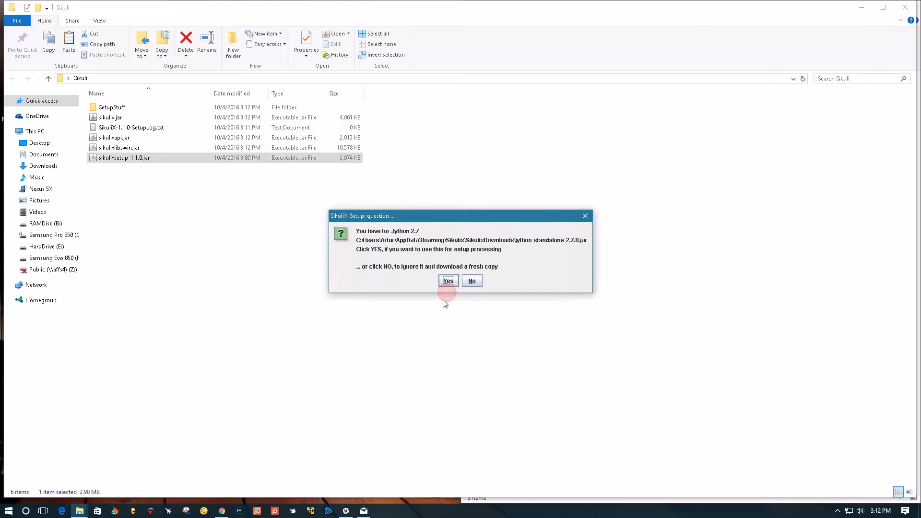
left_click(448, 280)
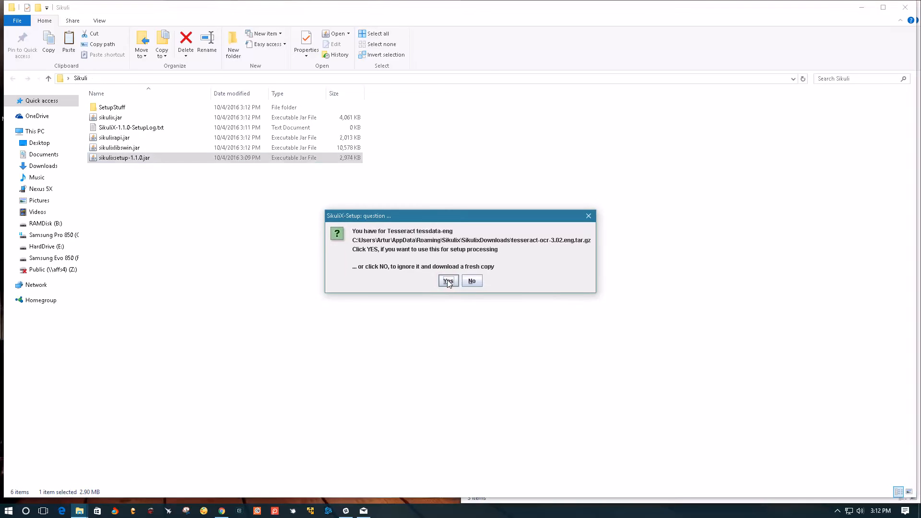
left_click(448, 280)
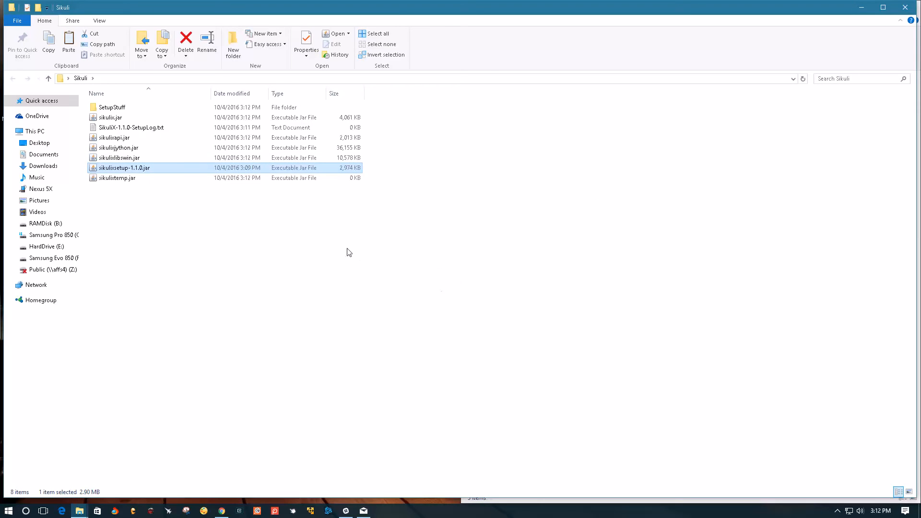
double_click(124, 167)
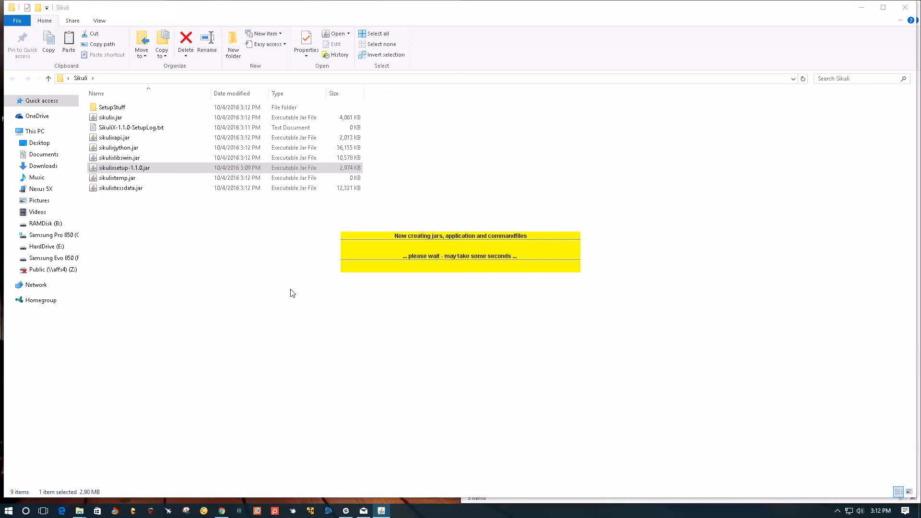
mouse_move(287, 282)
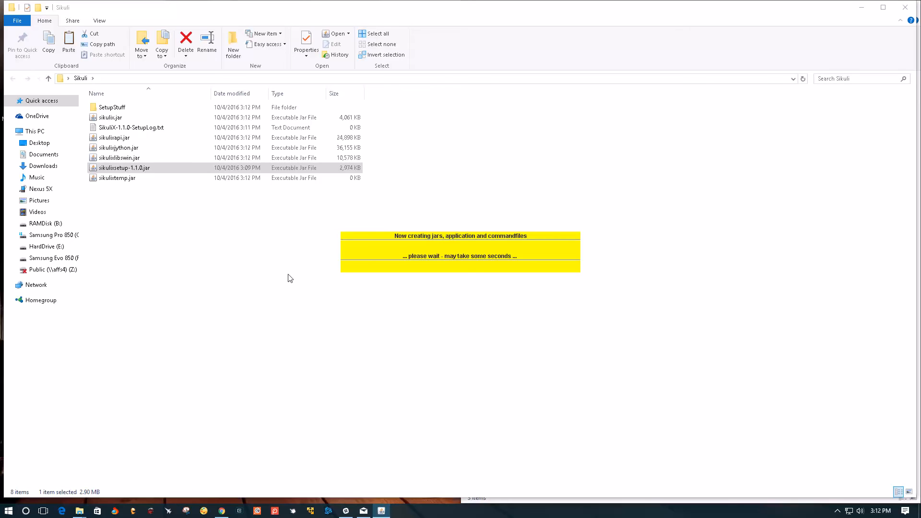
mouse_move(300, 268)
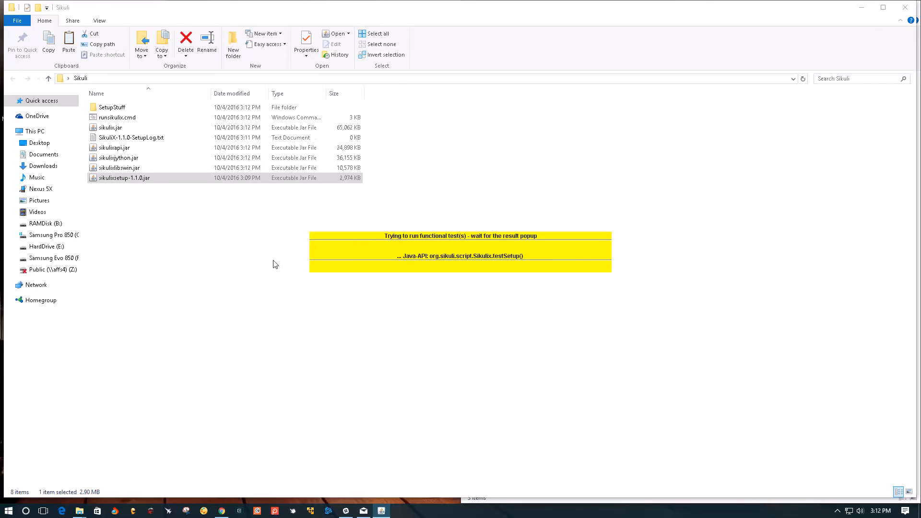
mouse_move(263, 268)
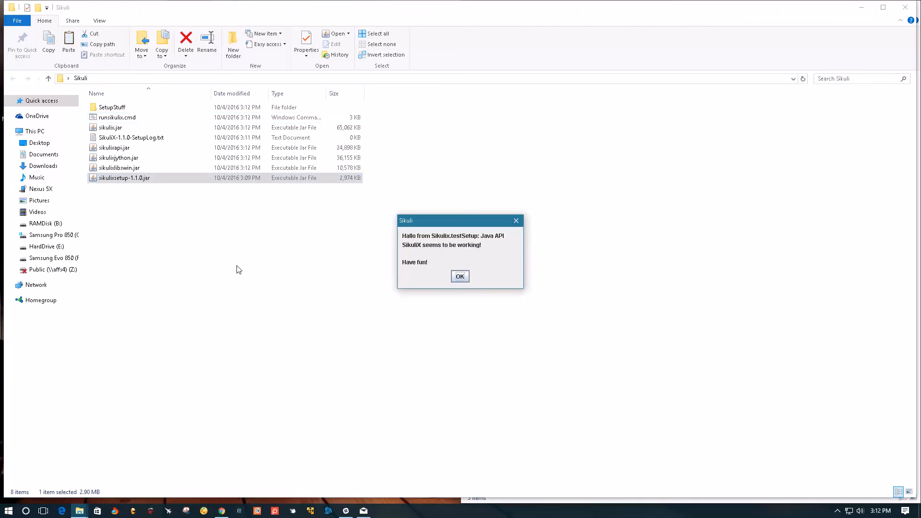
Acknowledge the Java API and Jython scripting test success messages with OK
left_click(460, 277)
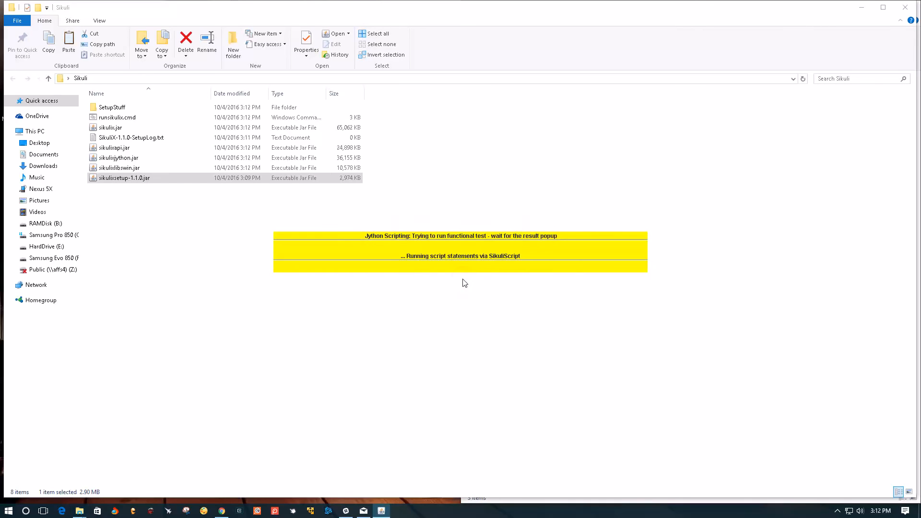
mouse_move(455, 301)
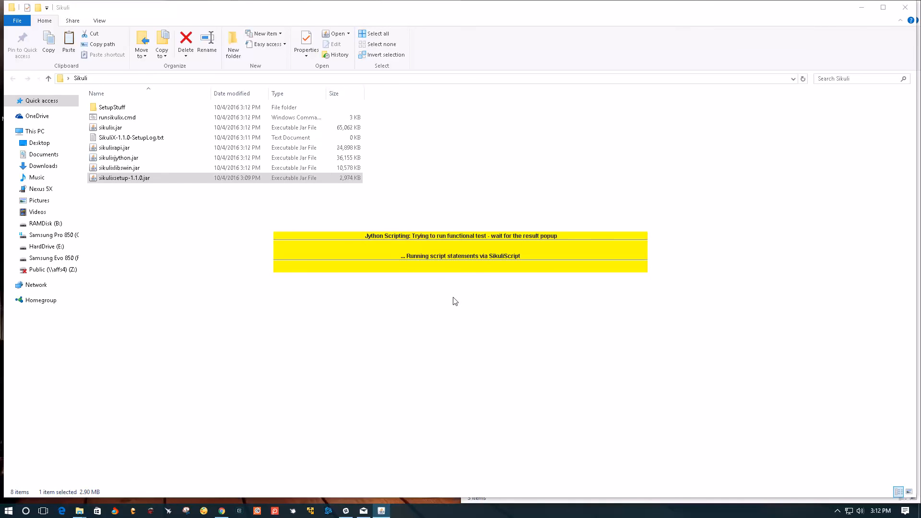
mouse_move(450, 307)
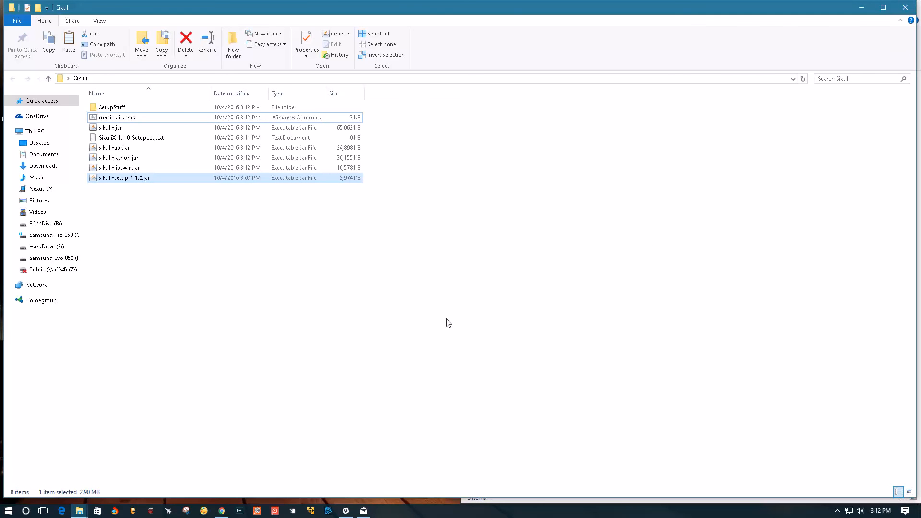
double_click(125, 177)
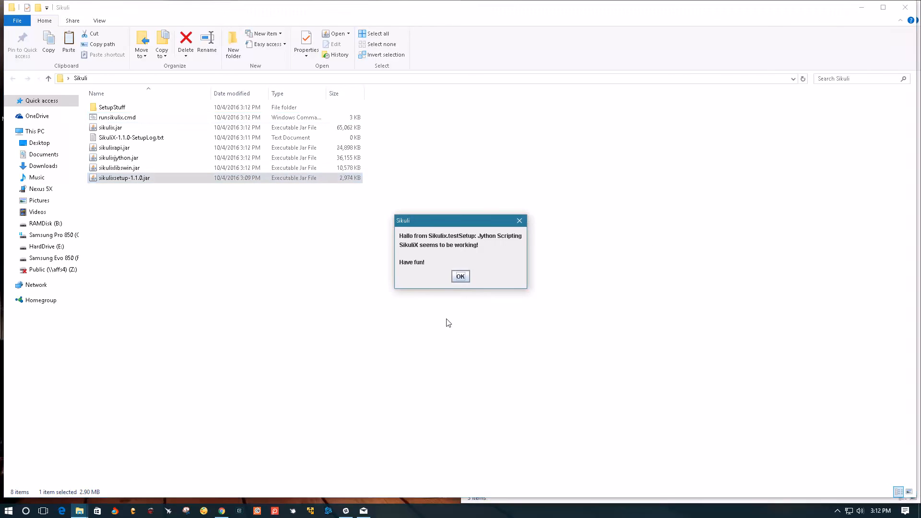
left_click(461, 276)
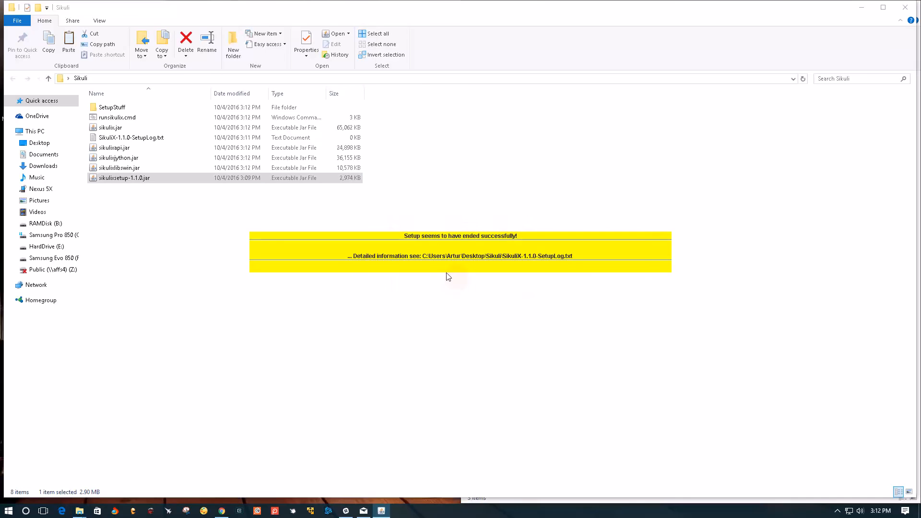
mouse_move(536, 285)
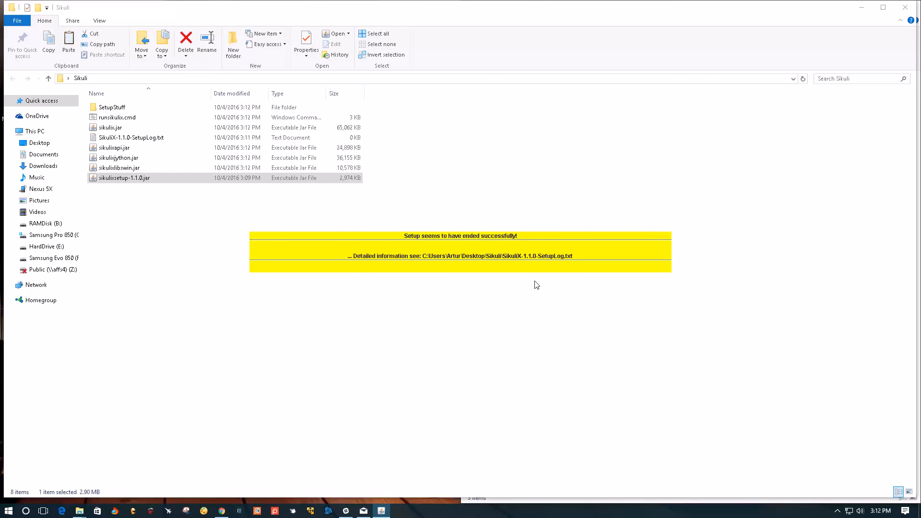
mouse_move(527, 322)
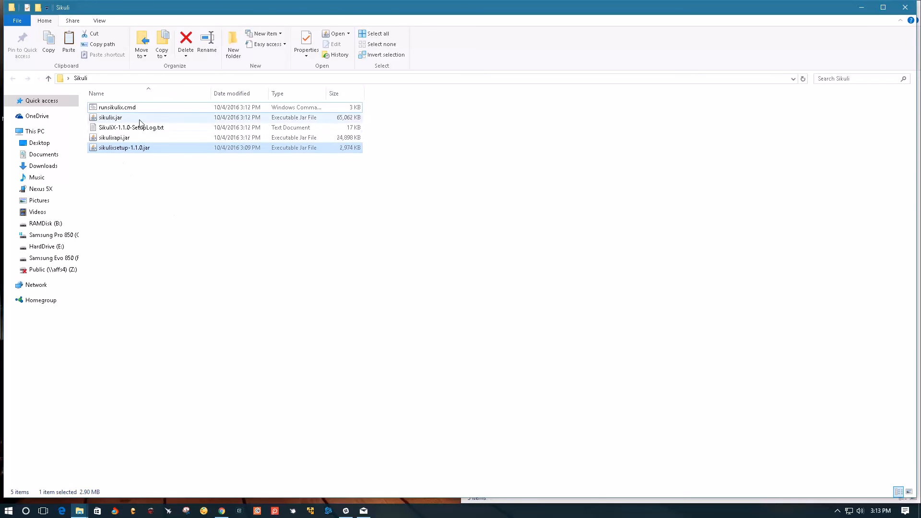
mouse_move(141, 117)
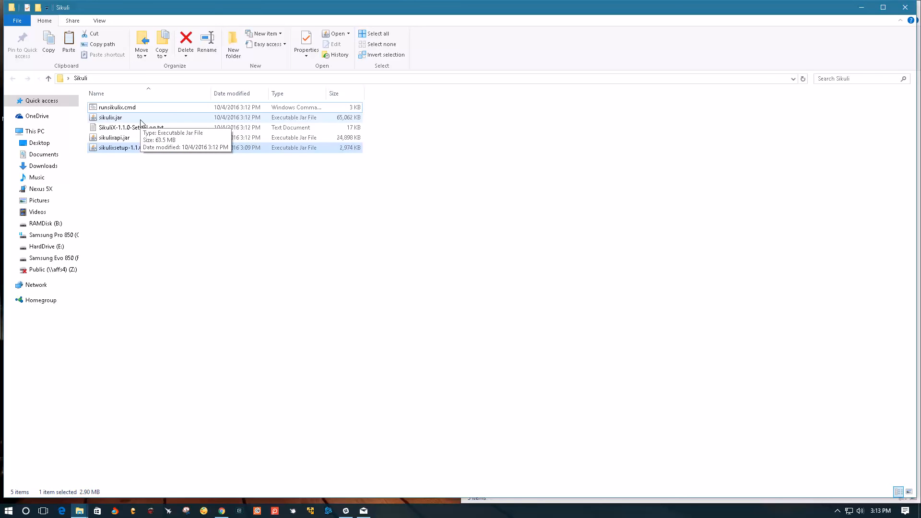
Select sikulix.jar among the five remaining files in the Sikuli folder
left_click(109, 117)
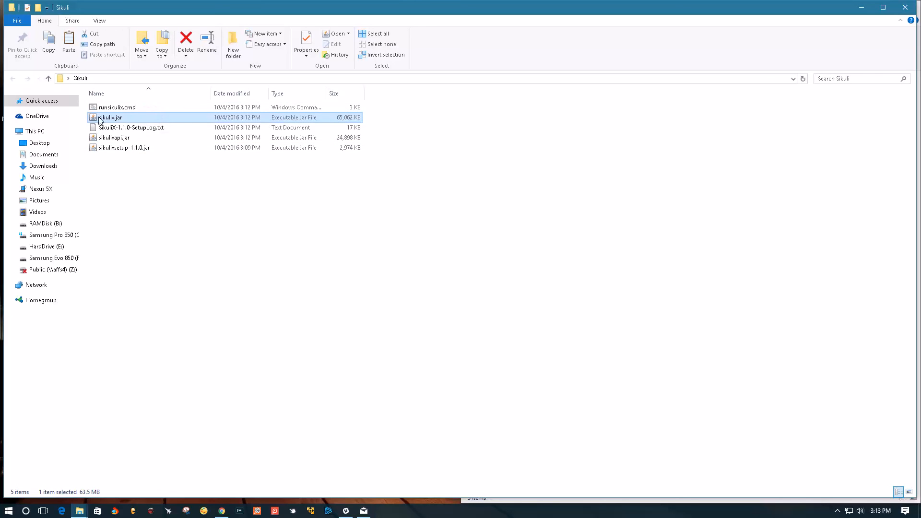
mouse_move(116, 121)
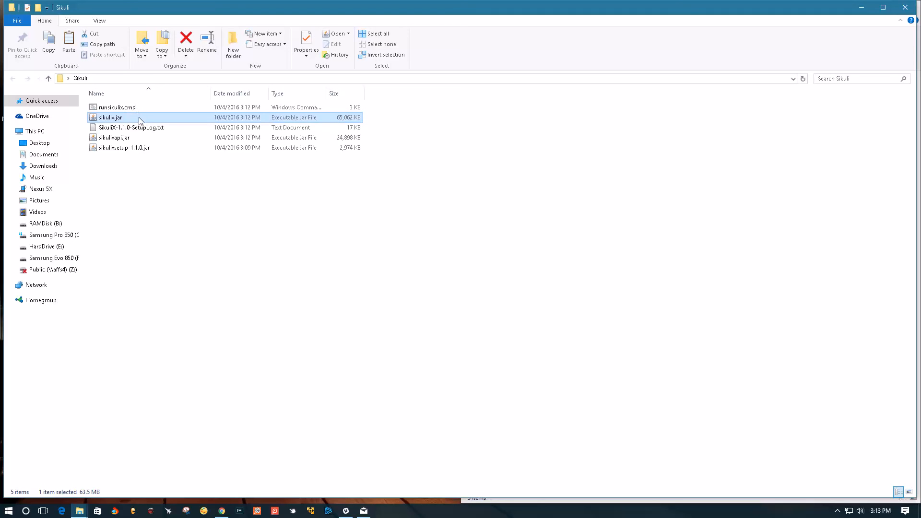
Launch SikuliX IDE 1.1.0 from sikulix.jar with an empty Untitled script
double_click(110, 117)
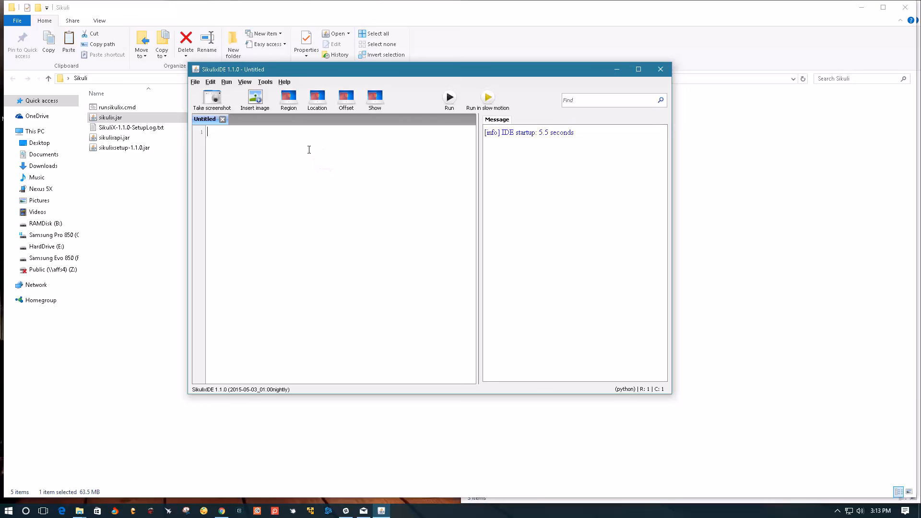
mouse_move(286, 169)
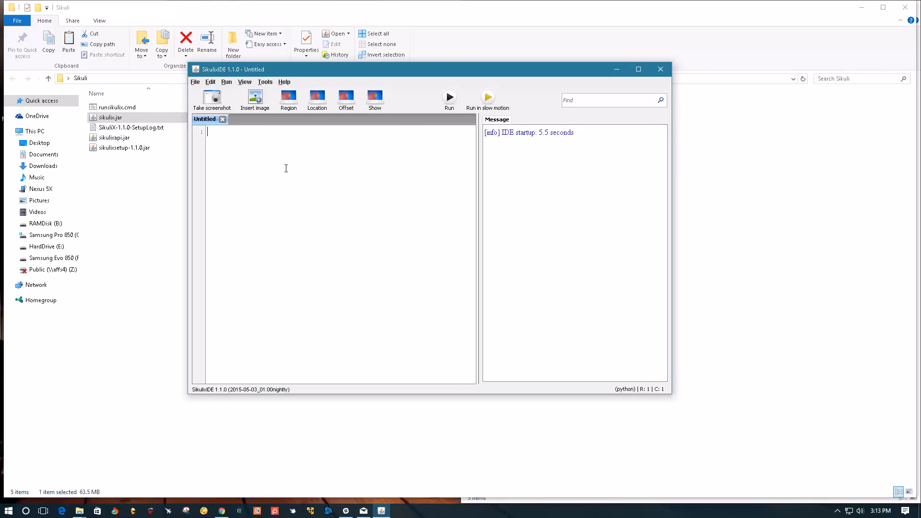